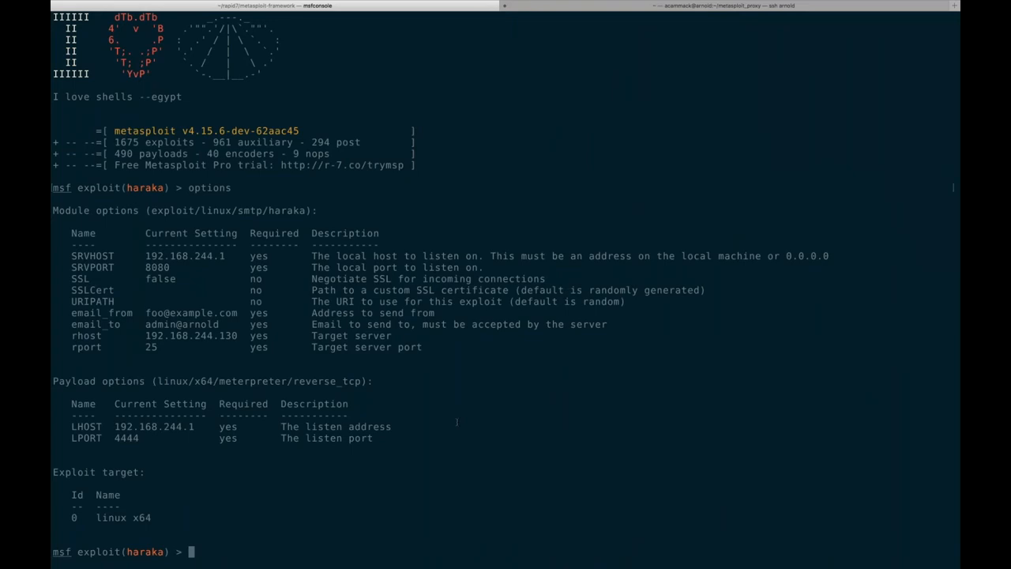
# Exit and relaunch msfconsole, list the Haraka module options, then open its source with edit
pyautogui.write('exit')
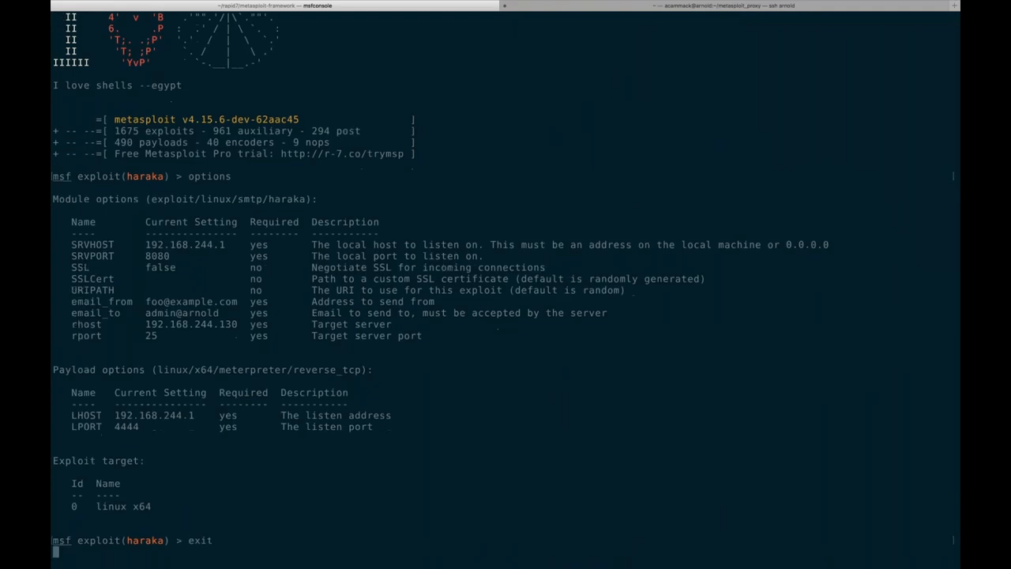
pyautogui.press('Return')
pyautogui.write('rbenv exec bundle exec ruby ./msfconsole')
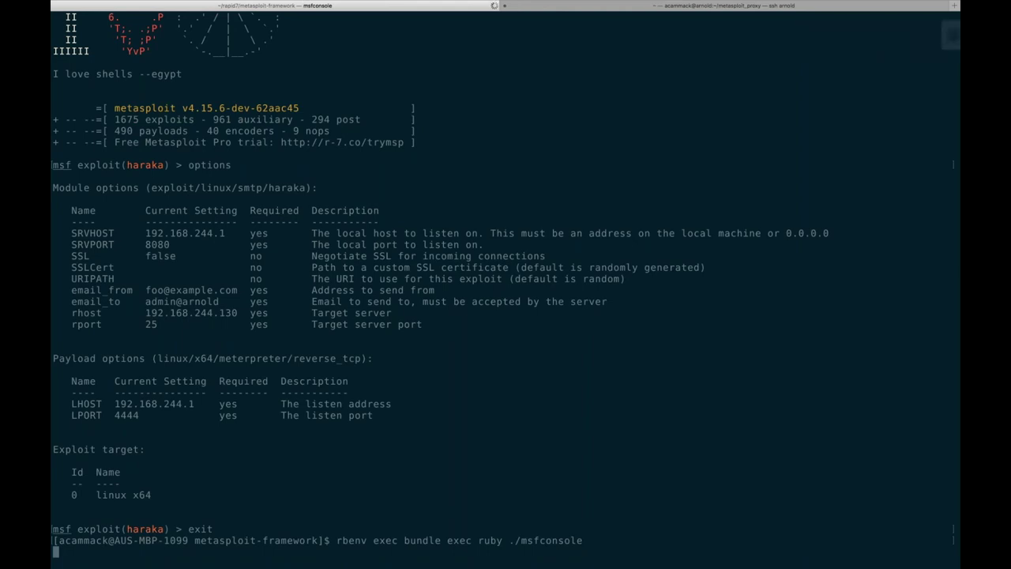
pyautogui.press('Return')
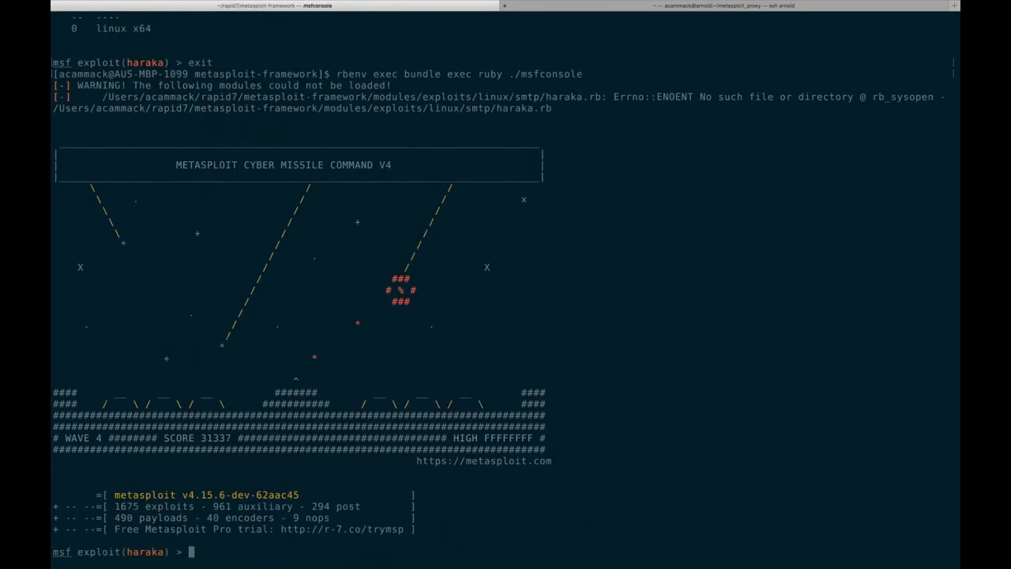
pyautogui.write('options')
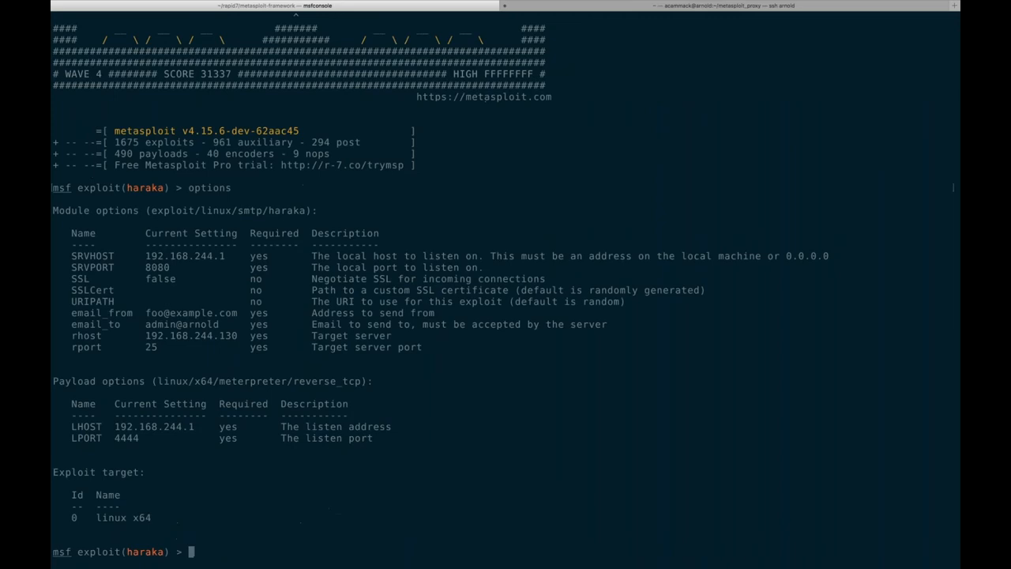
pyautogui.write('edit')
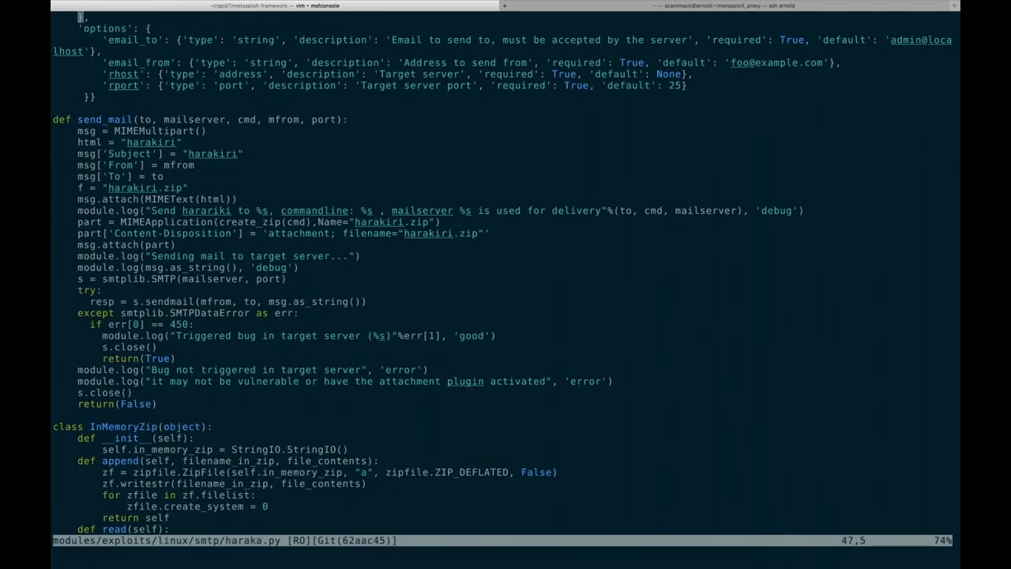
# Scroll through haraka.py's mail-sending code in vim, jump back to the top, and quit
pyautogui.scroll(-3)
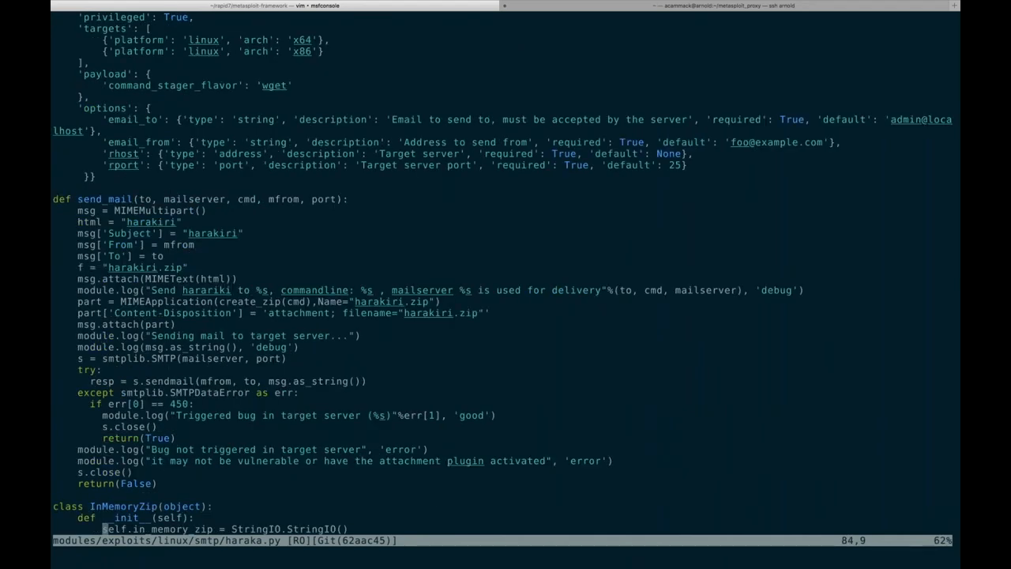
pyautogui.press('j')
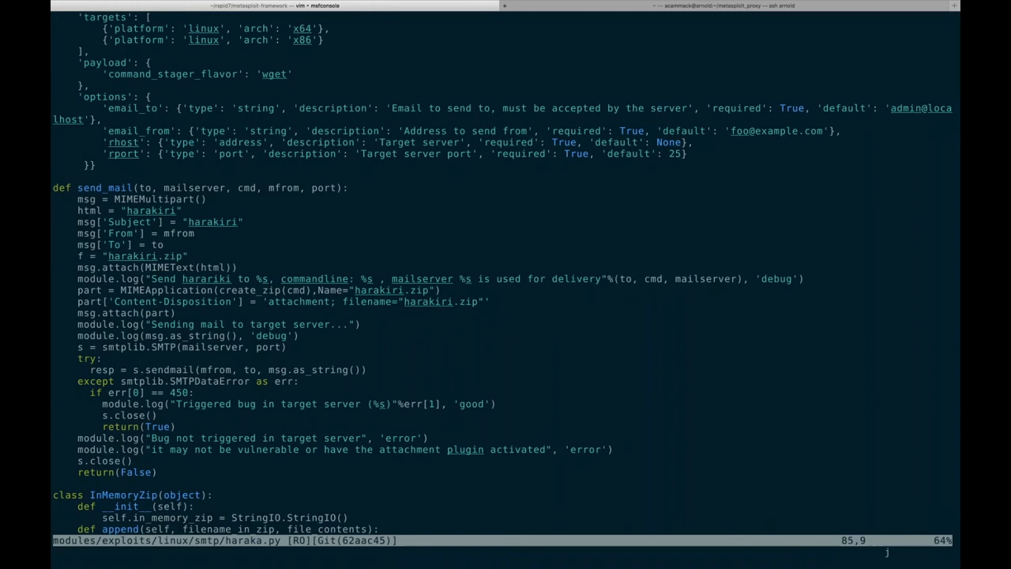
pyautogui.scroll(-3)
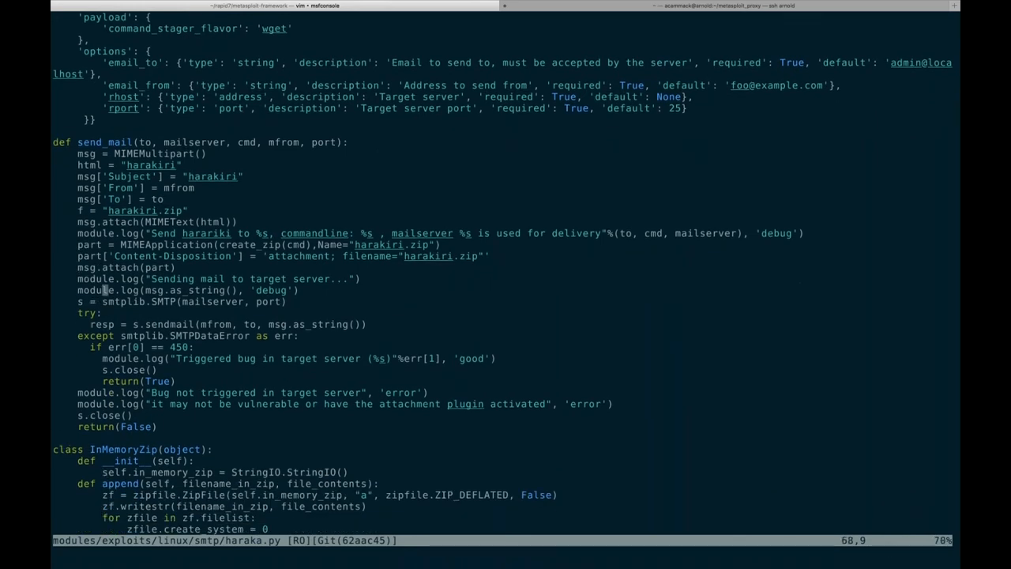
pyautogui.press('gg')
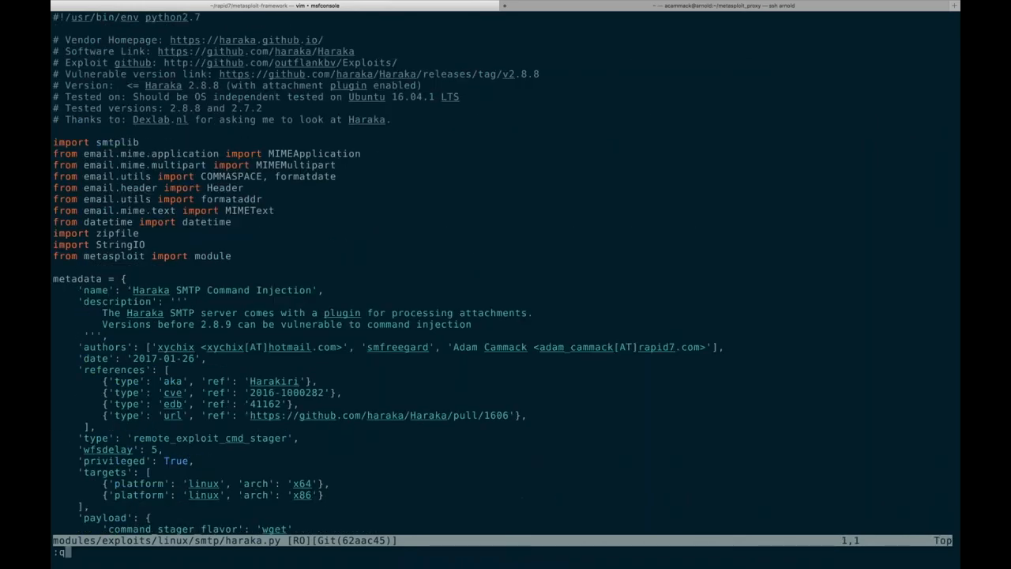
pyautogui.press('Return')
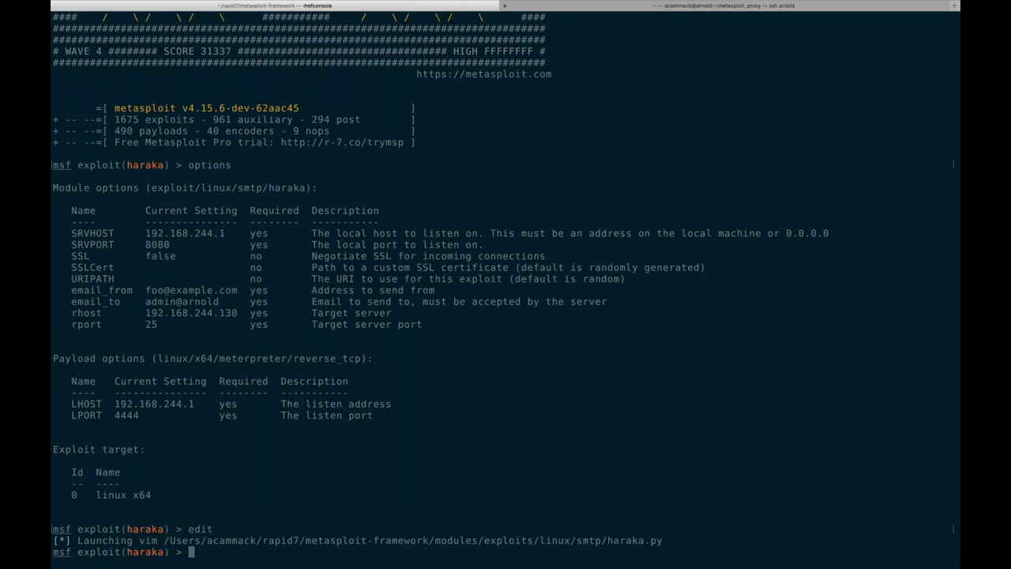
# Reopen haraka.py read-only past the swap-file warning, scroll to its end, and quit with :q
pyautogui.write('e')
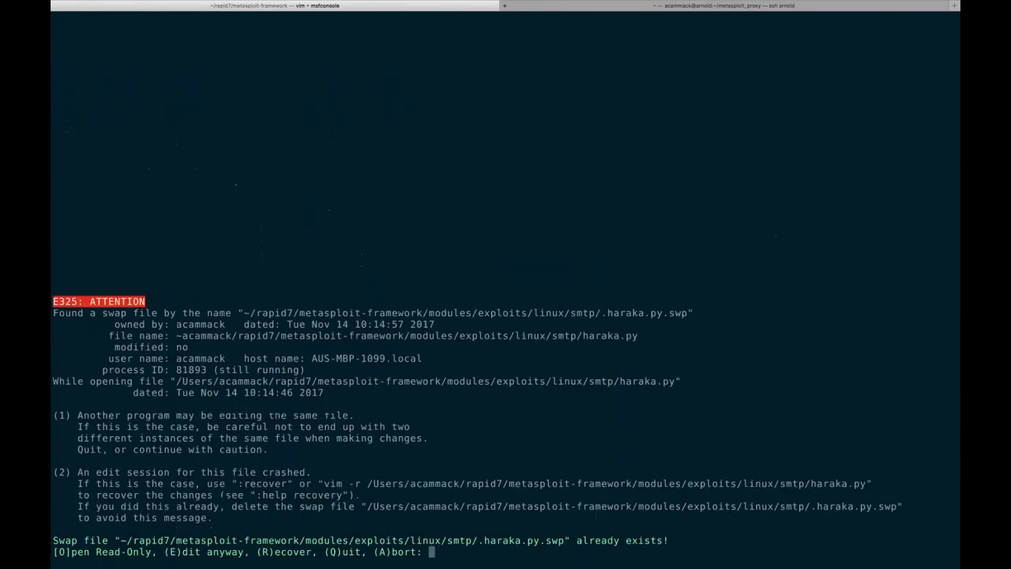
pyautogui.press('O')
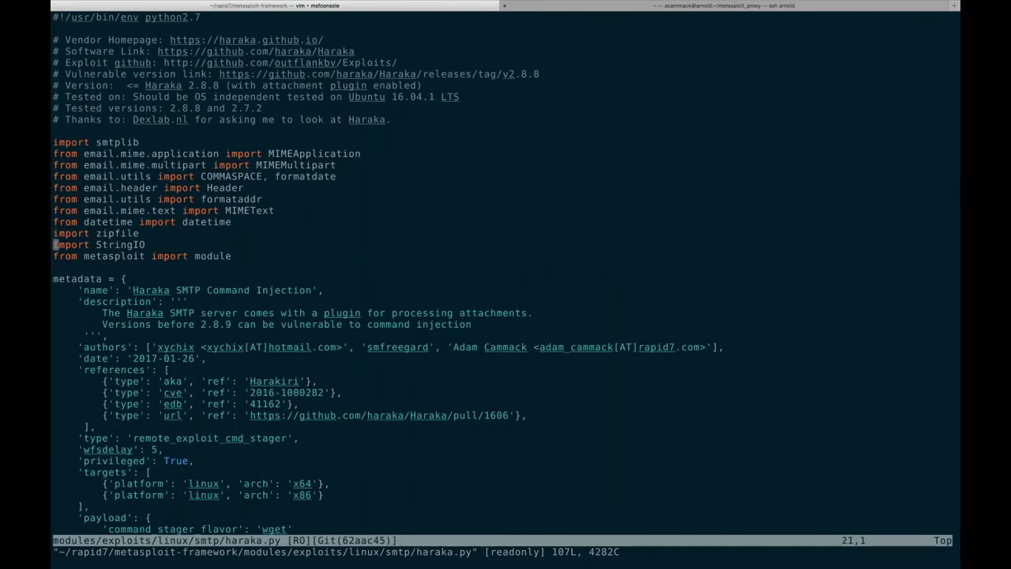
pyautogui.press('V')
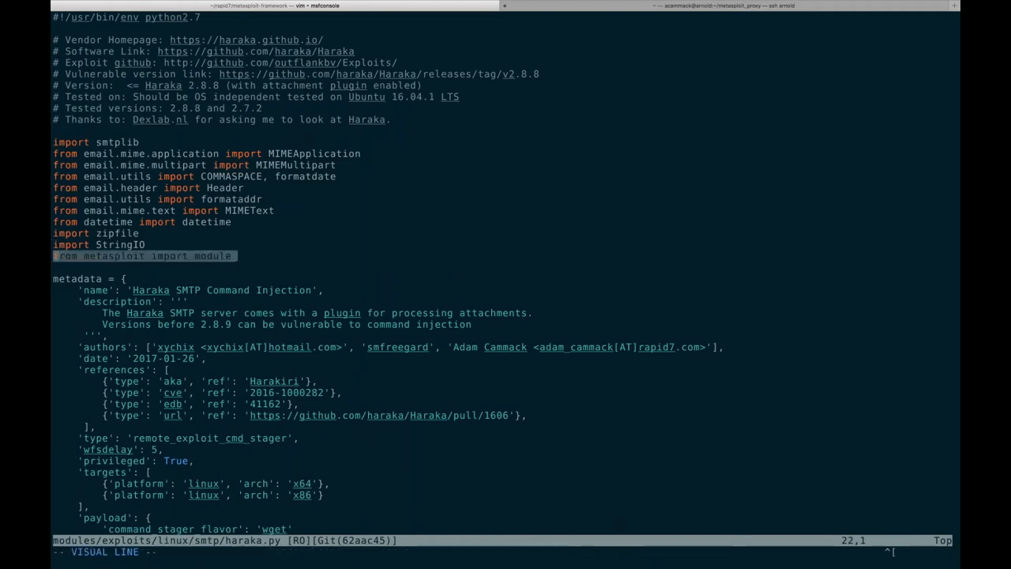
pyautogui.scroll(-3)
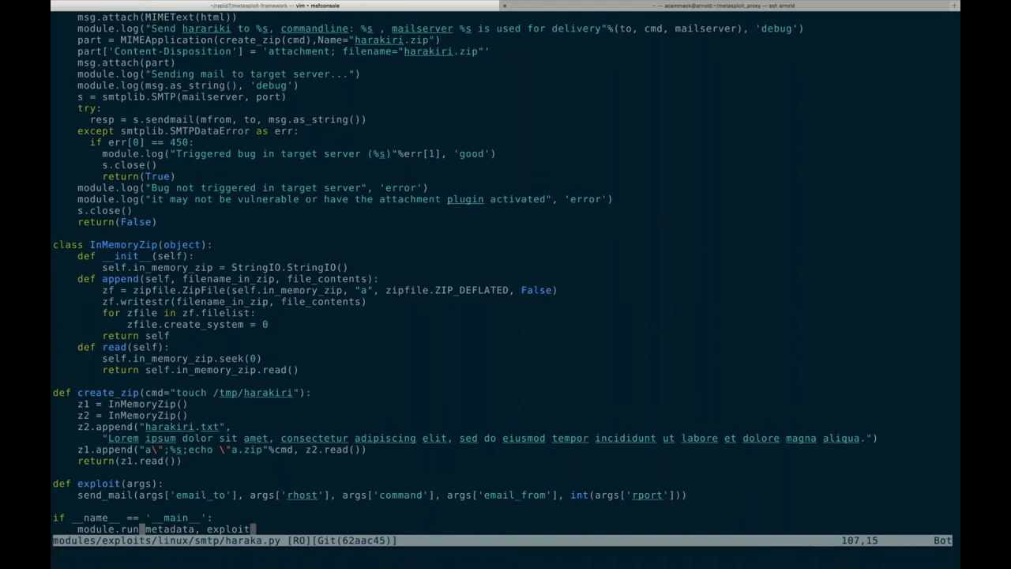
pyautogui.write(':q')
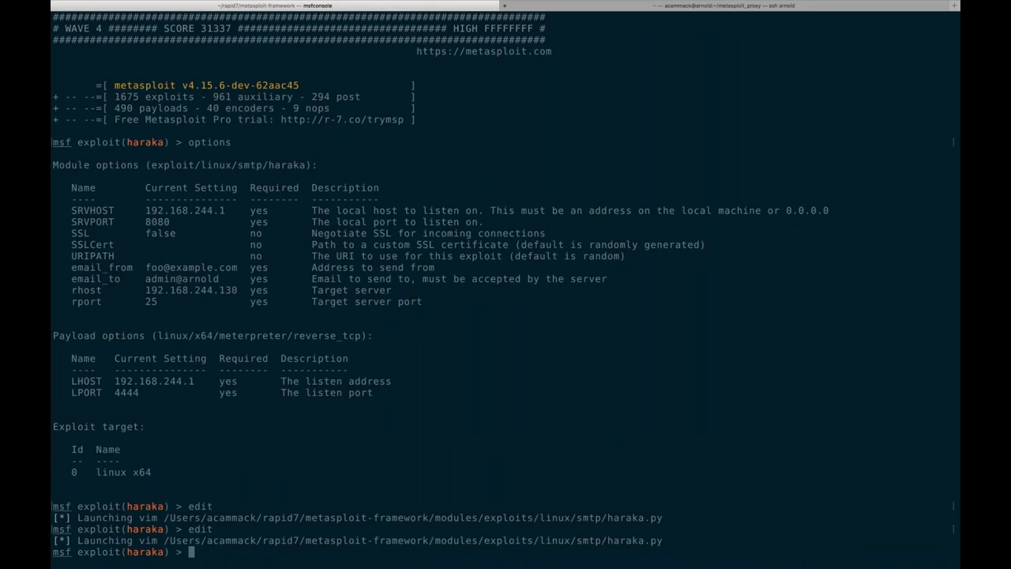
# Enter run at the exploit(haraka) prompt to fire the exploit
pyautogui.write('run')
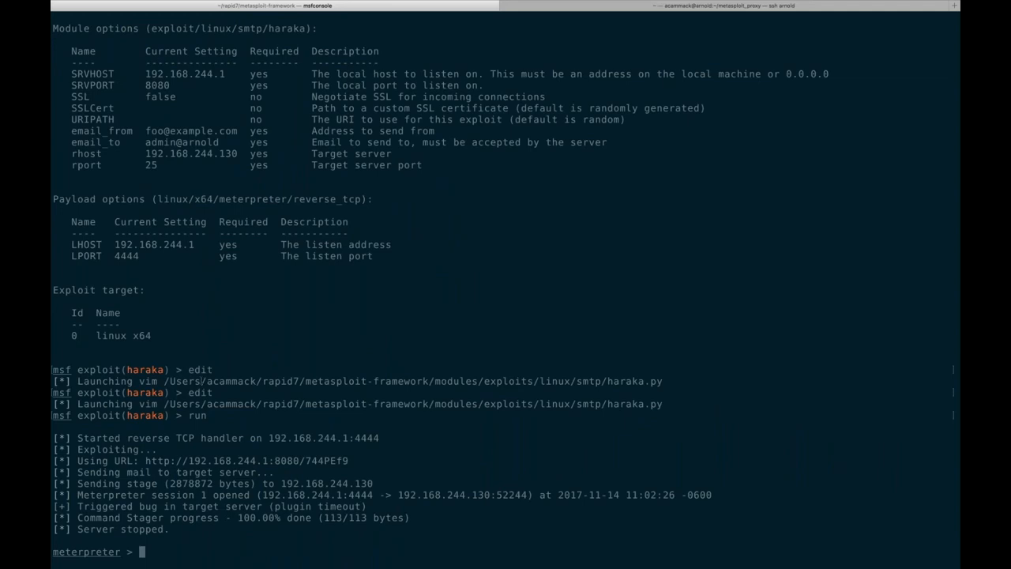
# Wait for the mail to stage a Meterpreter session, then start a Meterpreter command
pyautogui.write('ge')
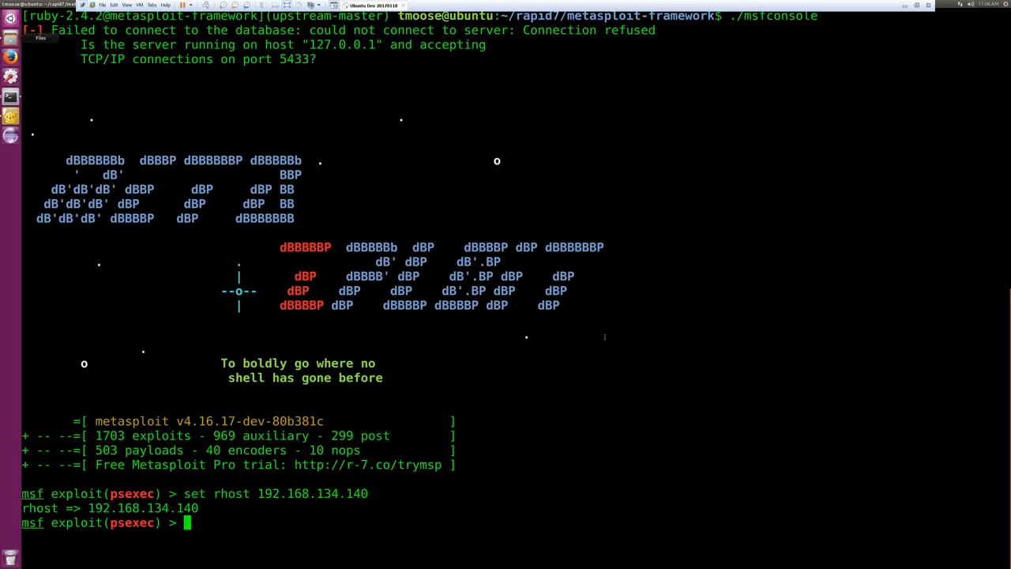
pyautogui.moveTo(690, 343)
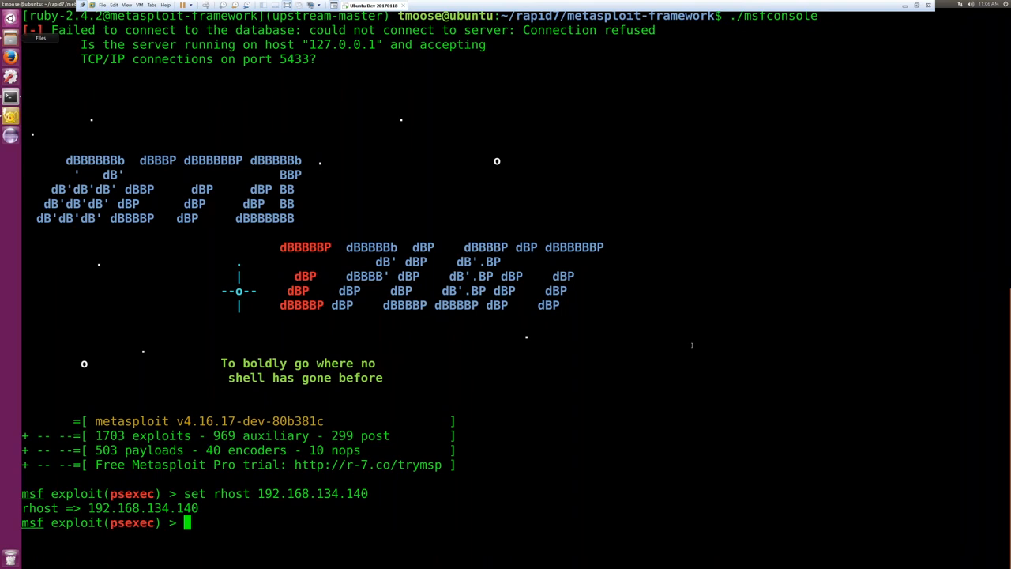
pyautogui.moveTo(766, 403)
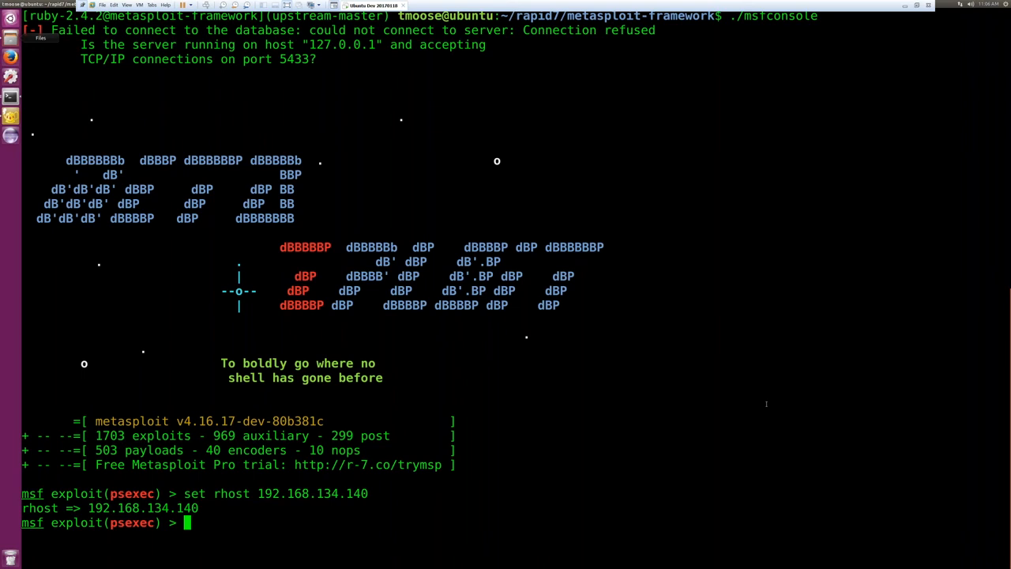
pyautogui.moveTo(614, 261)
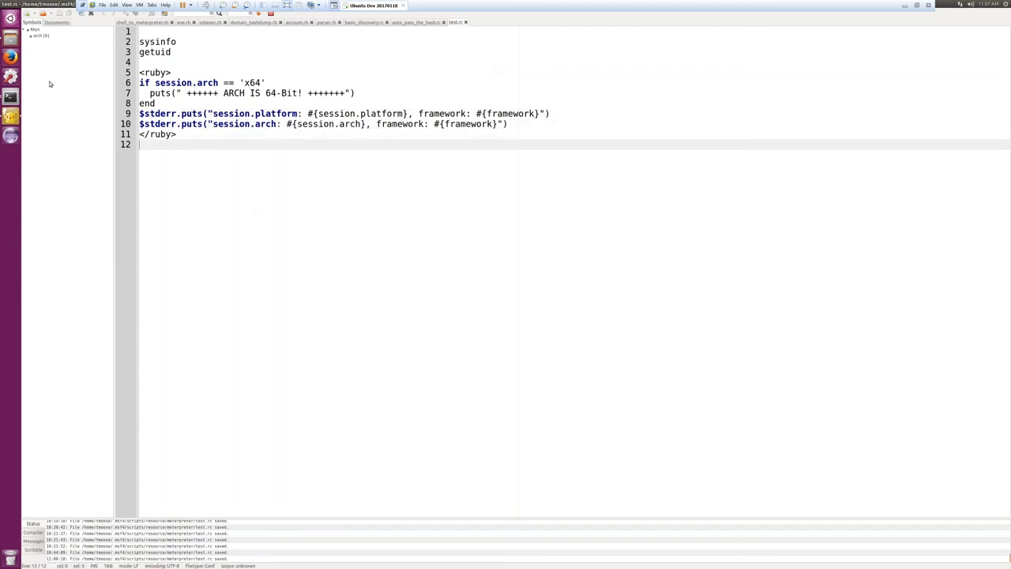
pyautogui.moveTo(8, 97)
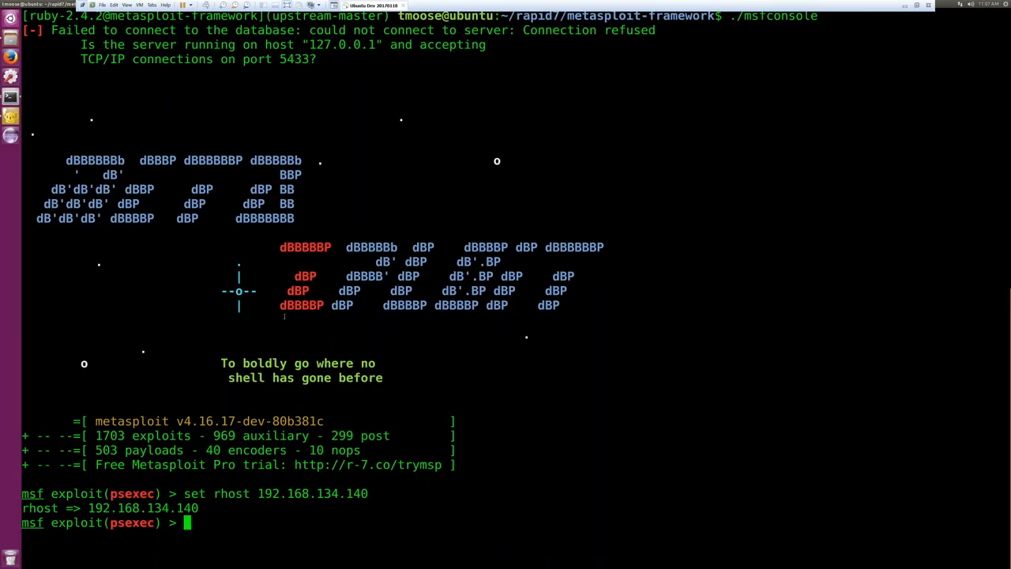
# Run psexec to get Meterpreter session 1, show sysinfo, and begin a resource command
pyautogui.write('run')
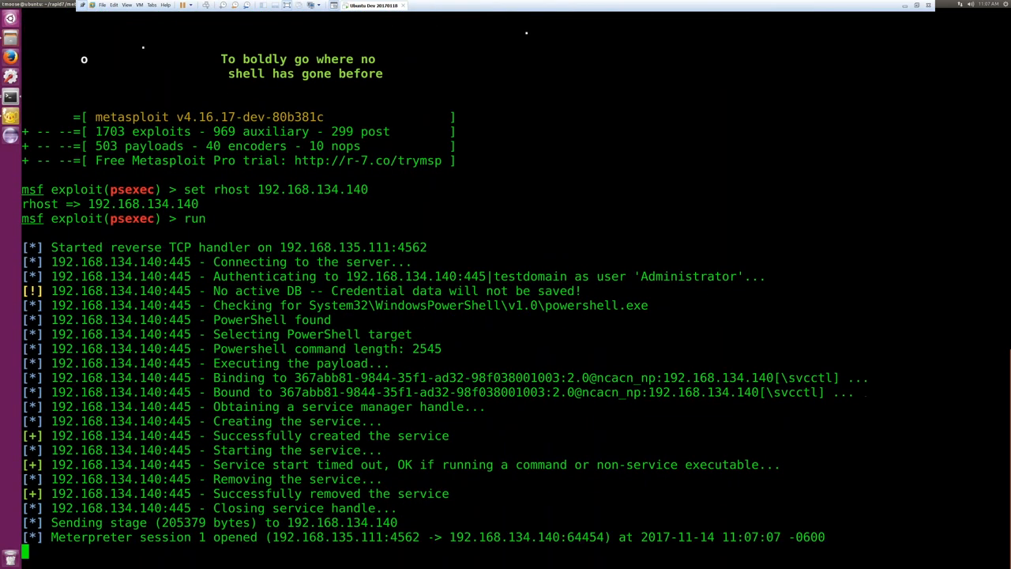
pyautogui.write('sysinfo')
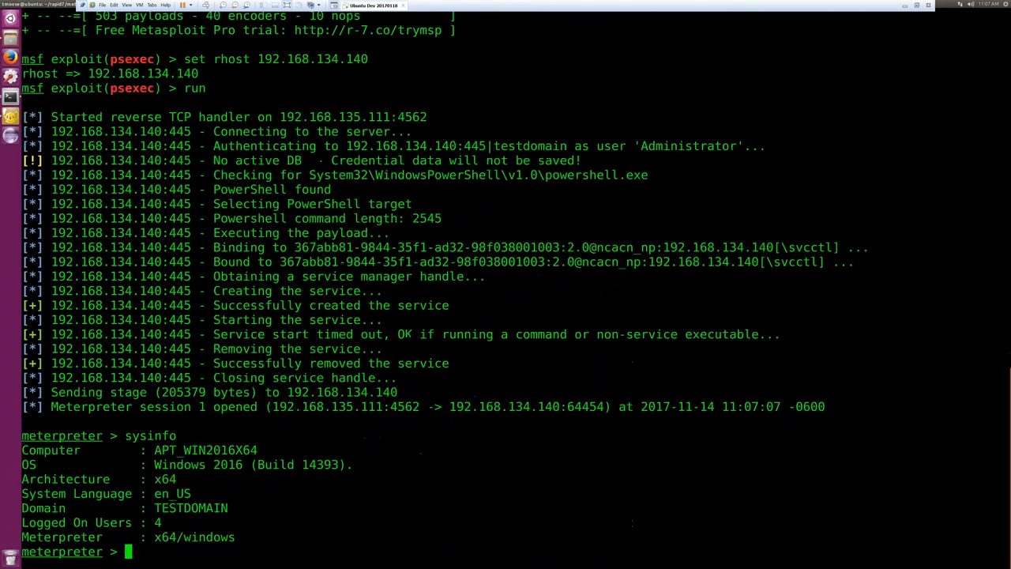
pyautogui.write('route')
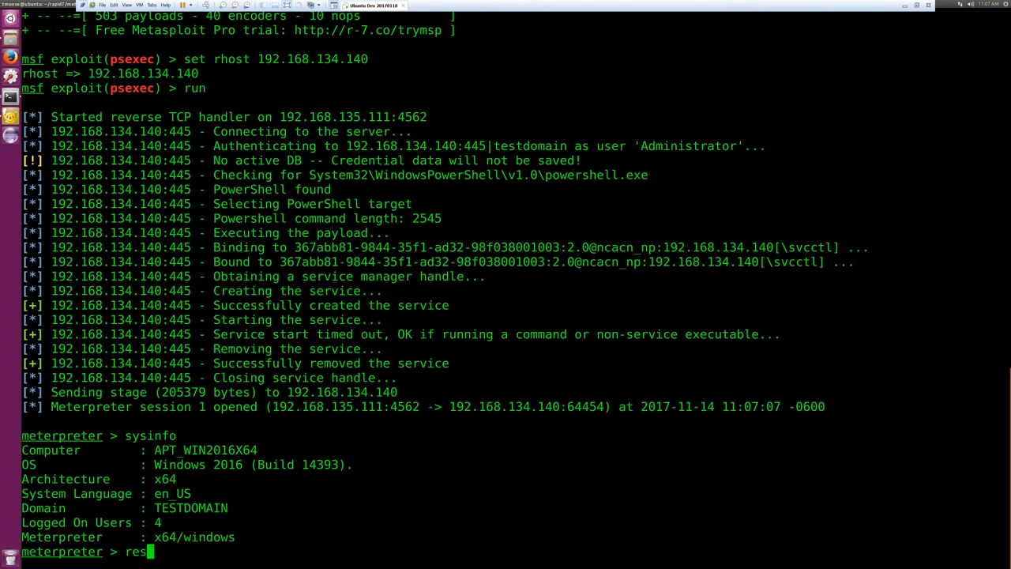
pyautogui.write('ource')
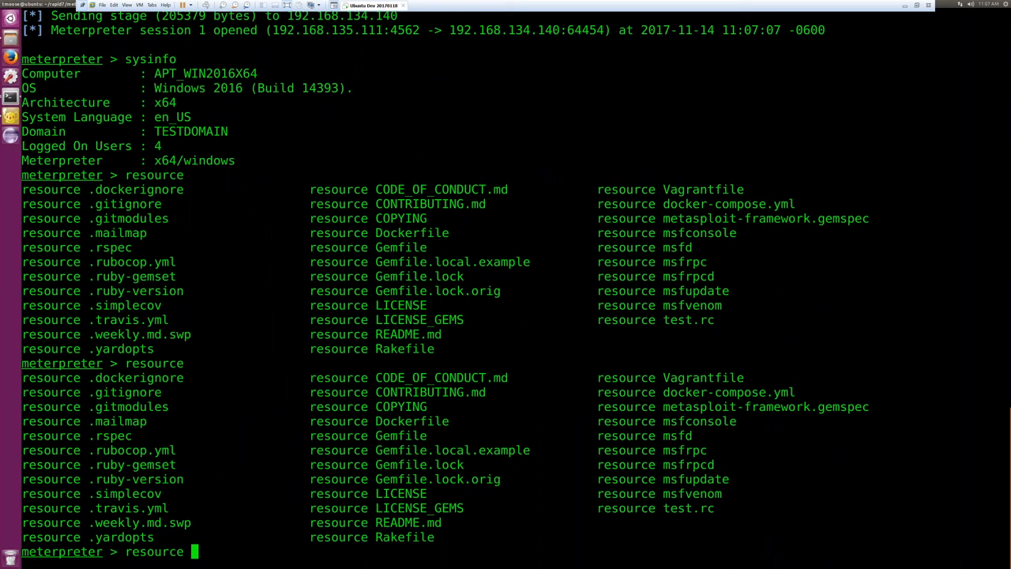
# Run resource test.rc, confirming a 64-bit Windows host as NT AUTHORITY\SYSTEM
pyautogui.write('t')
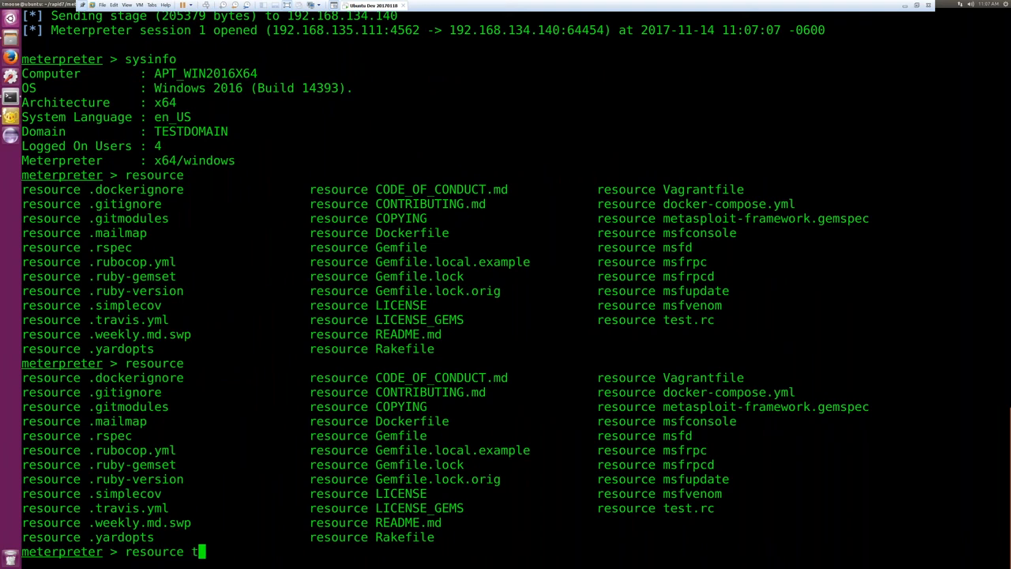
pyautogui.write('est.rc')
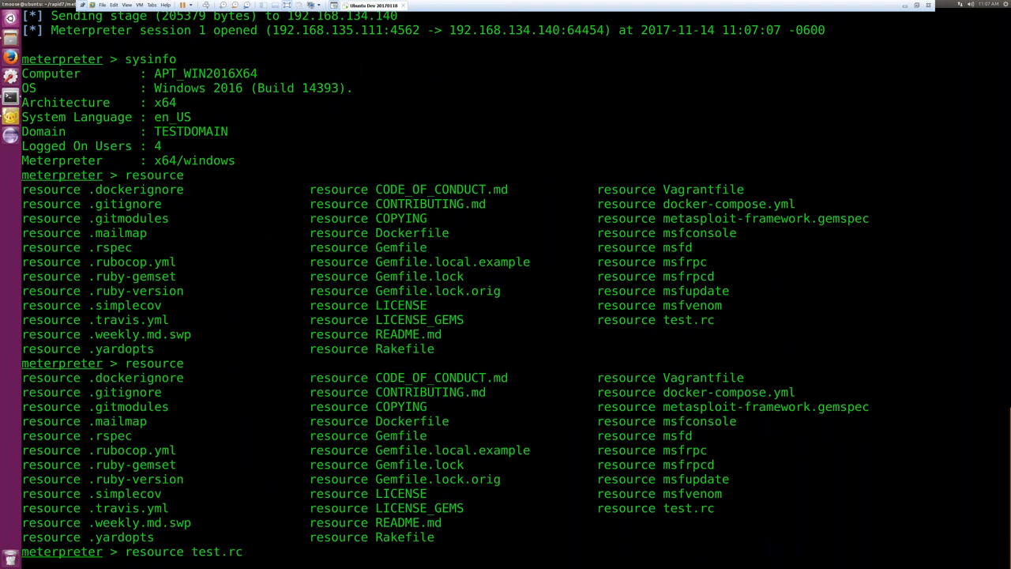
pyautogui.press('Return')
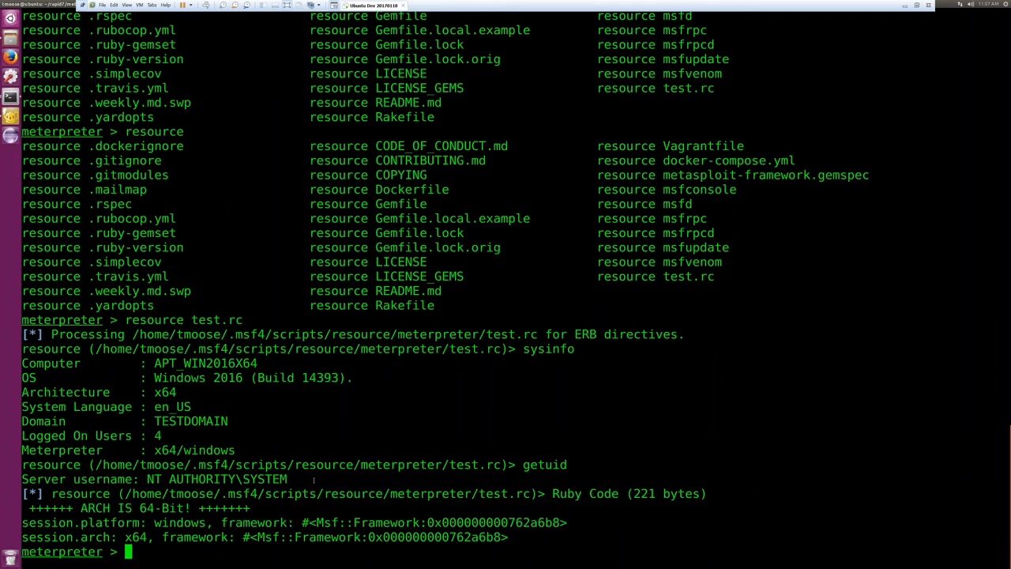
pyautogui.moveTo(66, 522); pyautogui.dragTo(344, 522)
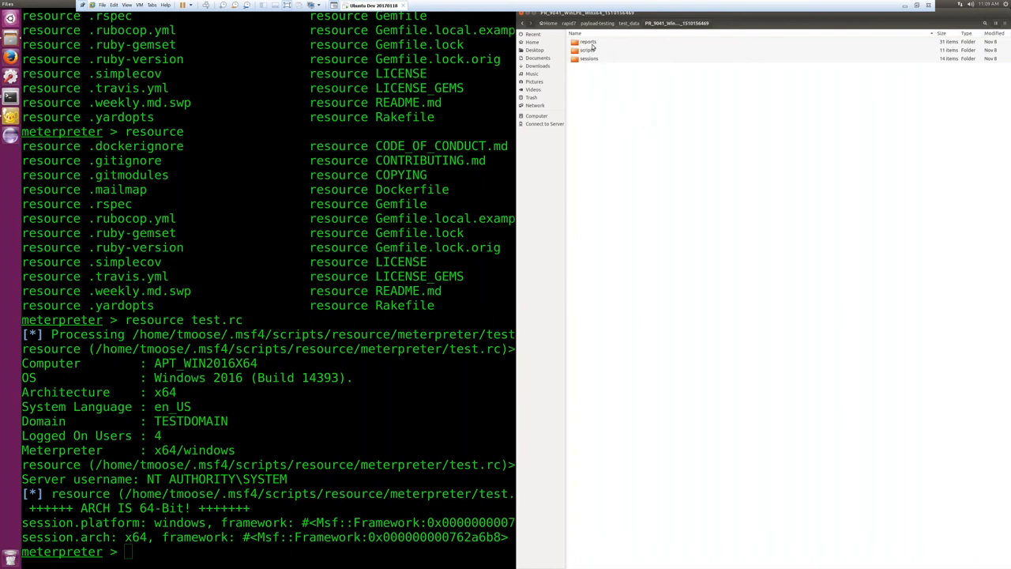
# Open the reports folder and the PR_9041_WinLPE_Win64 HTML report
pyautogui.click(586, 42)
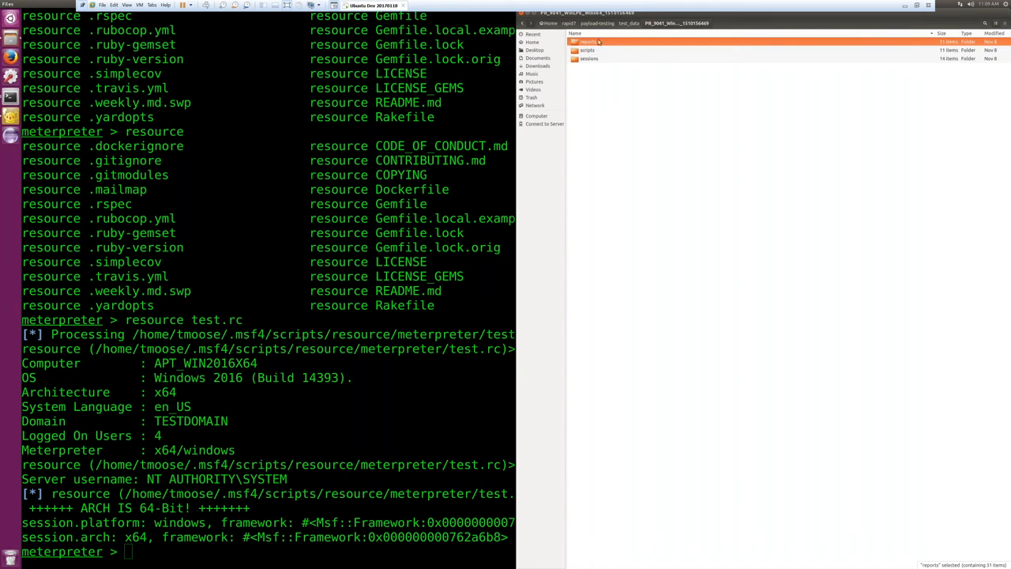
pyautogui.doubleClick(584, 41)
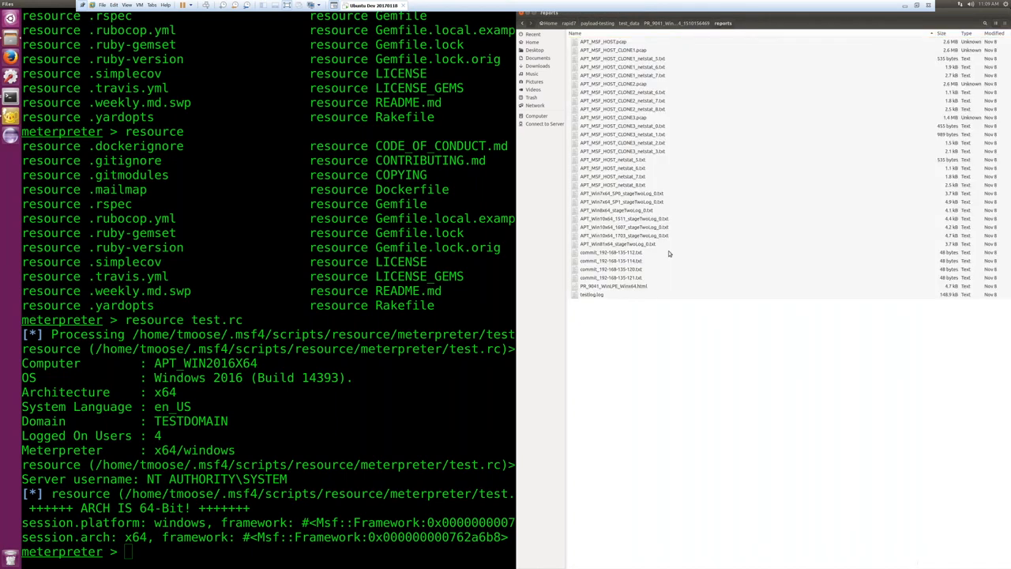
pyautogui.click(611, 285)
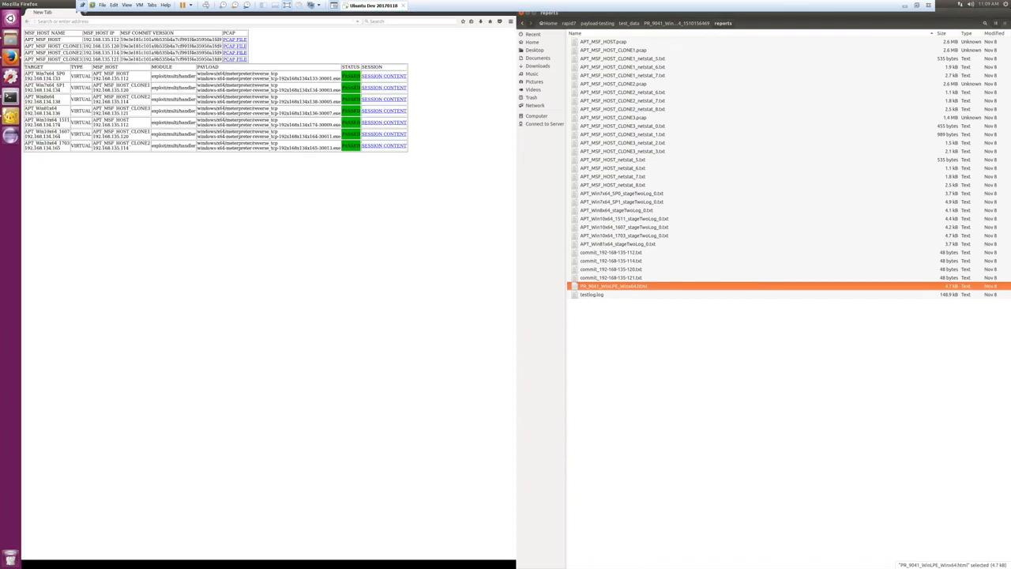
# Maximize the Firefox report window and select the first target's payload name
pyautogui.doubleClick(611, 286)
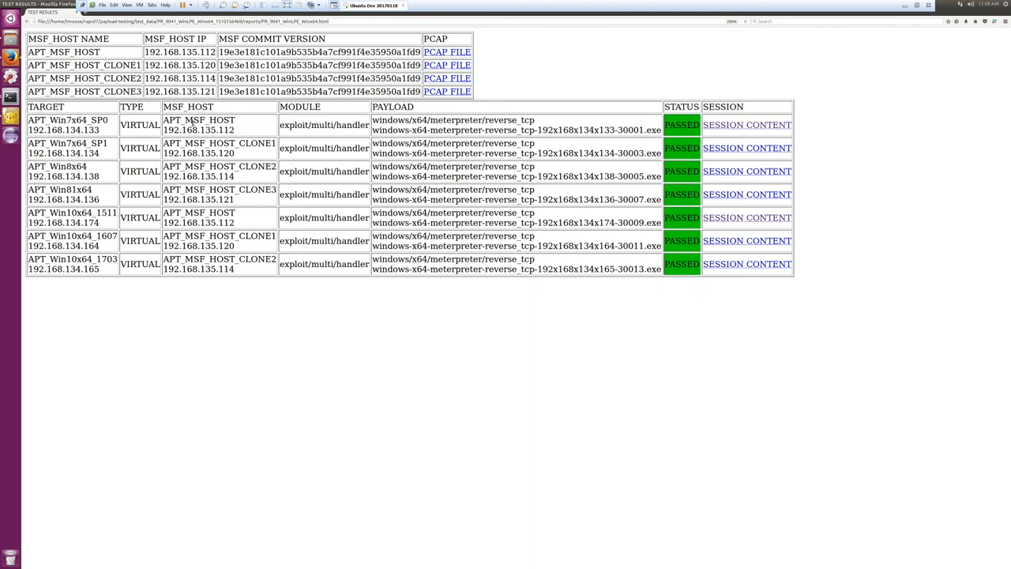
pyautogui.doubleClick(198, 120)
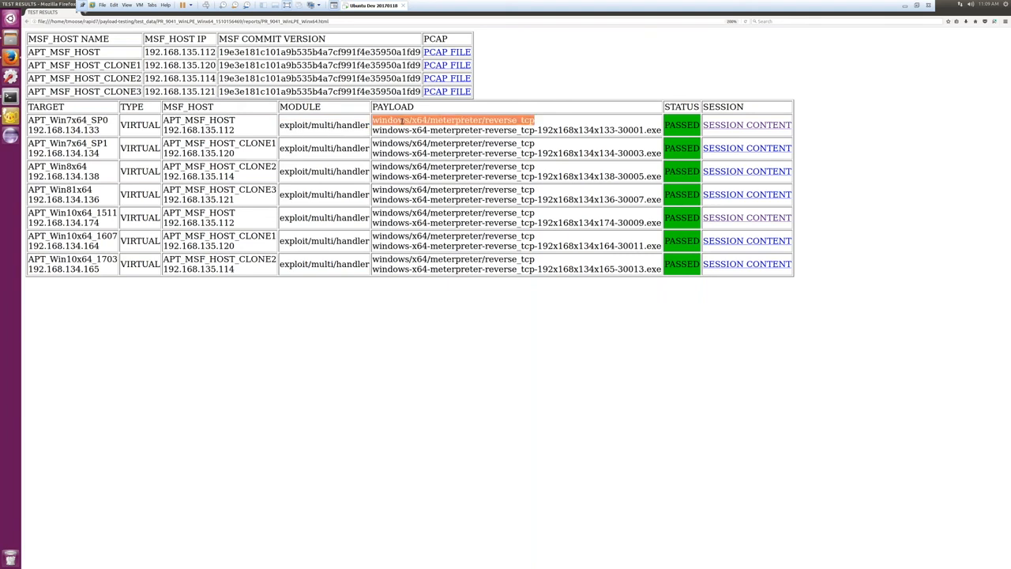
pyautogui.moveTo(622, 129)
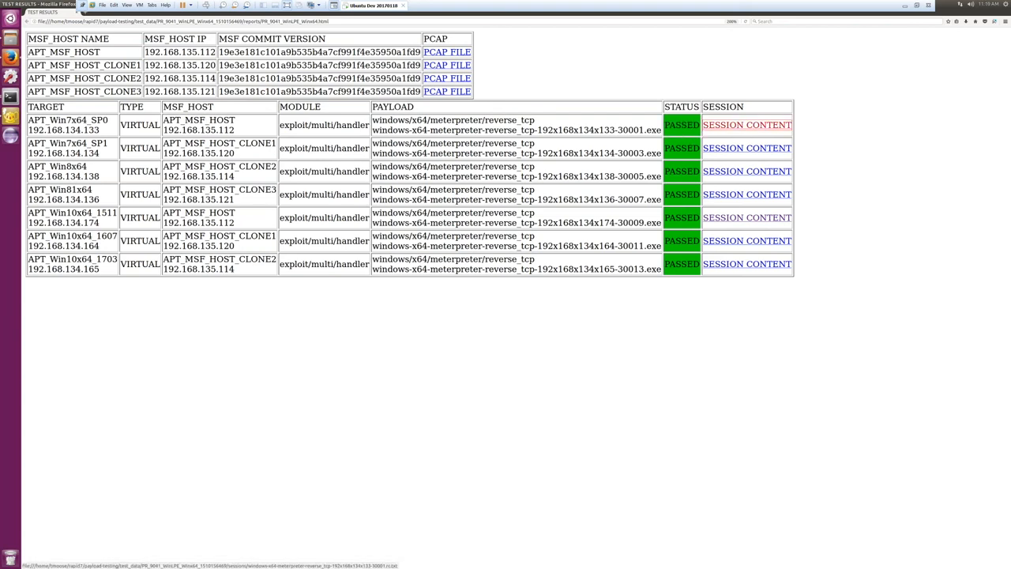
# Open the first target's session log and scroll past sysinfo and ifconfig to the ps list
pyautogui.click(746, 124)
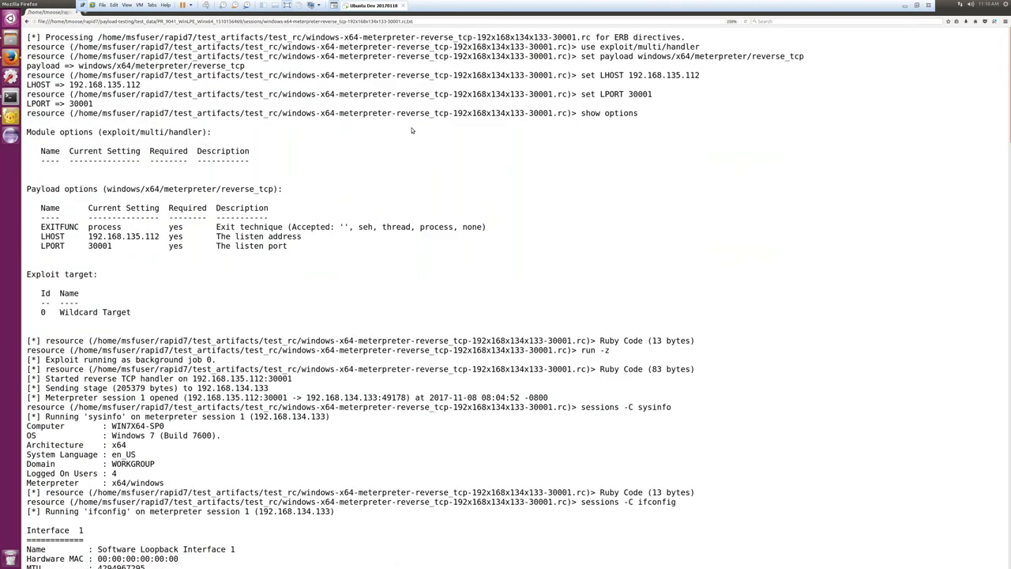
pyautogui.moveTo(439, 237)
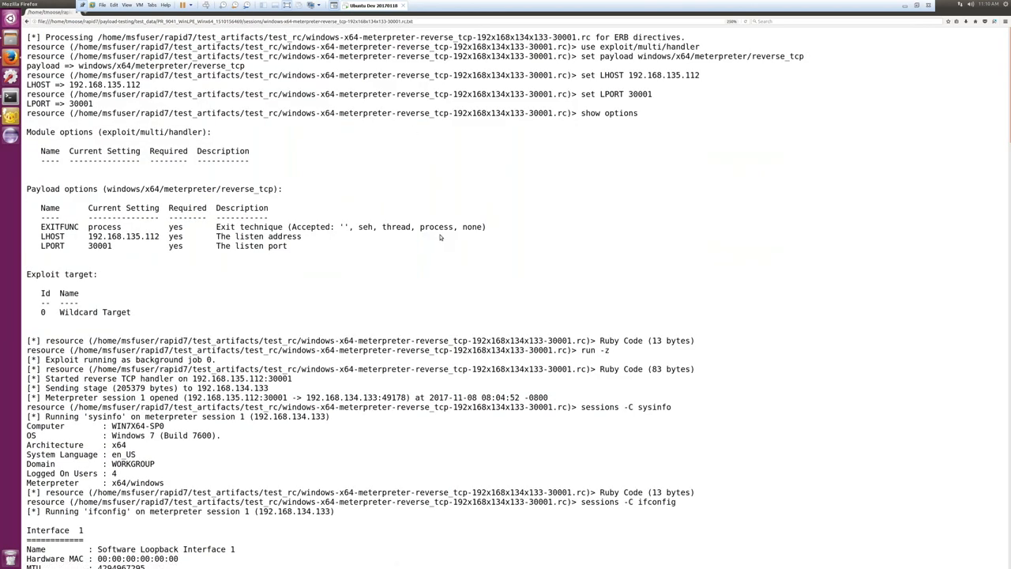
pyautogui.scroll(-3)
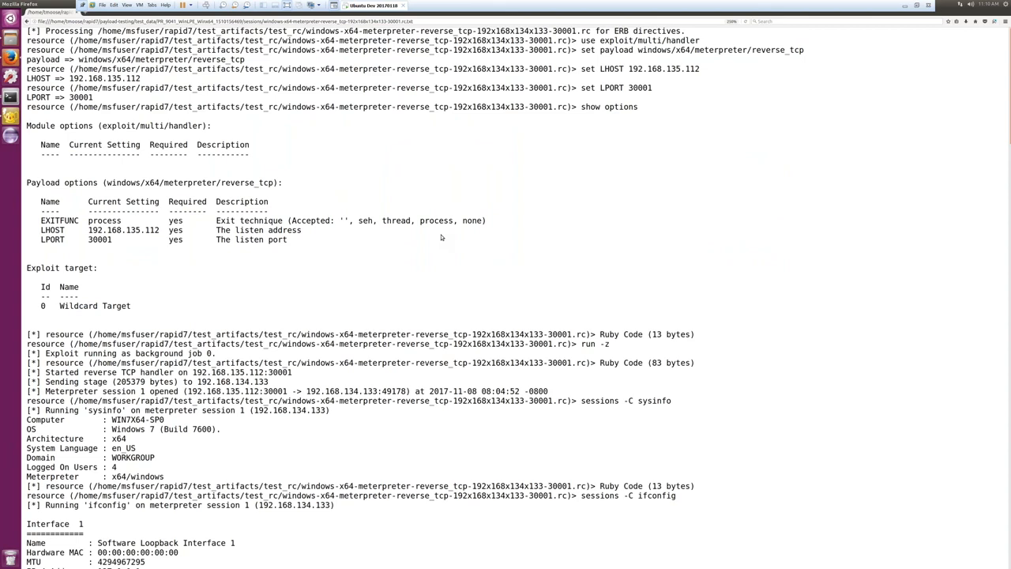
pyautogui.scroll(-3)
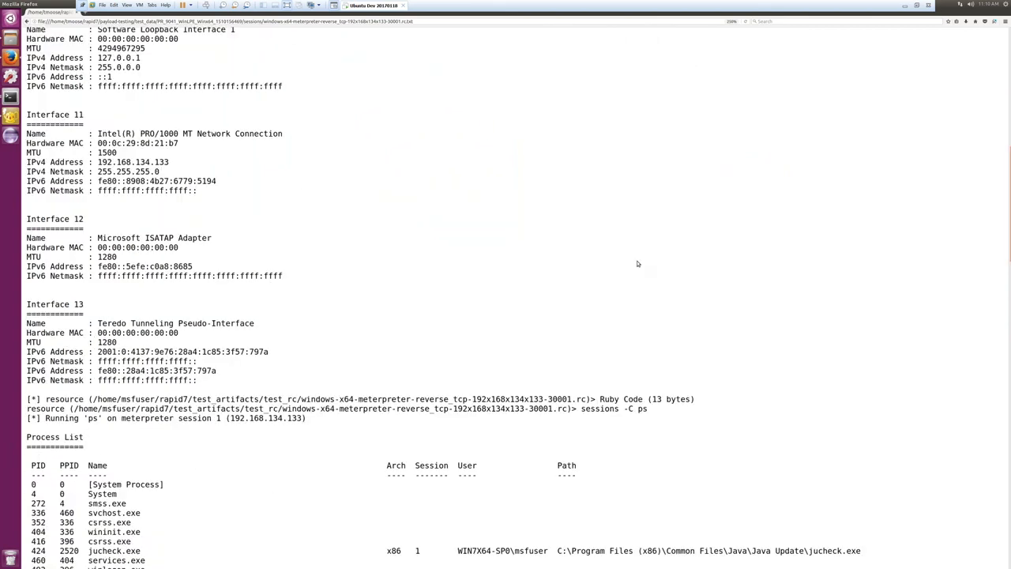
pyautogui.scroll(-3)
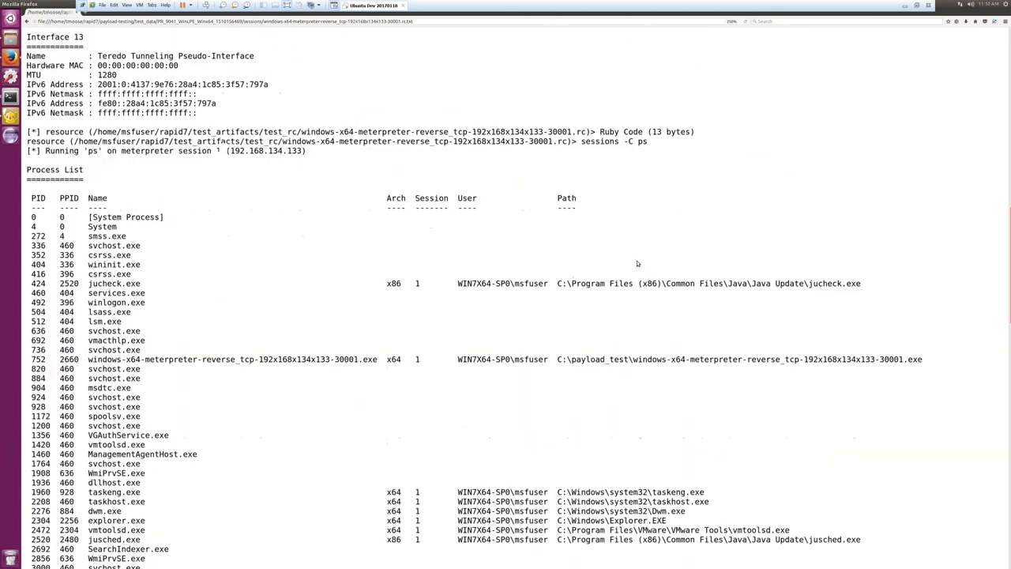
pyautogui.scroll(-3)
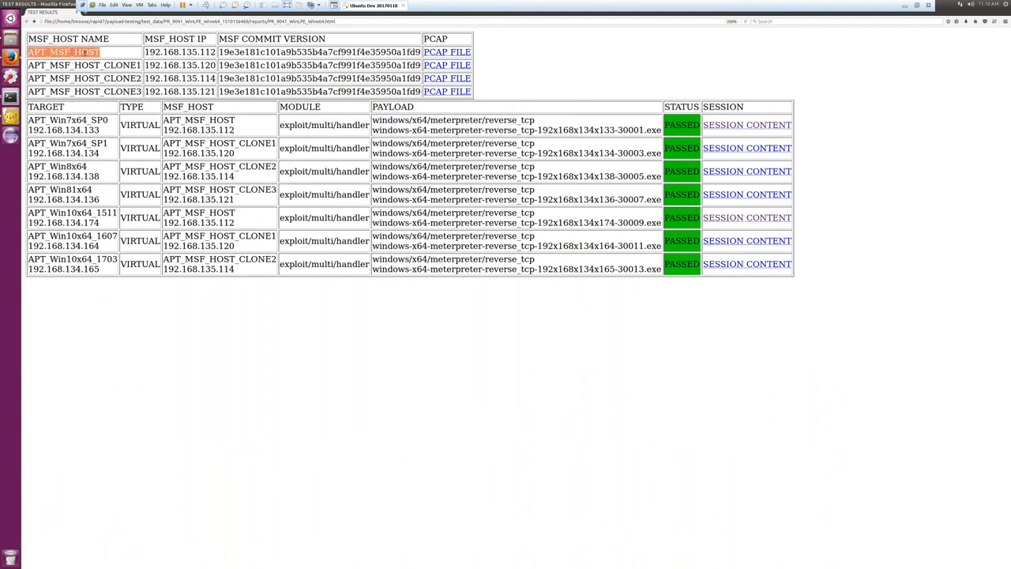
pyautogui.moveTo(447, 51)
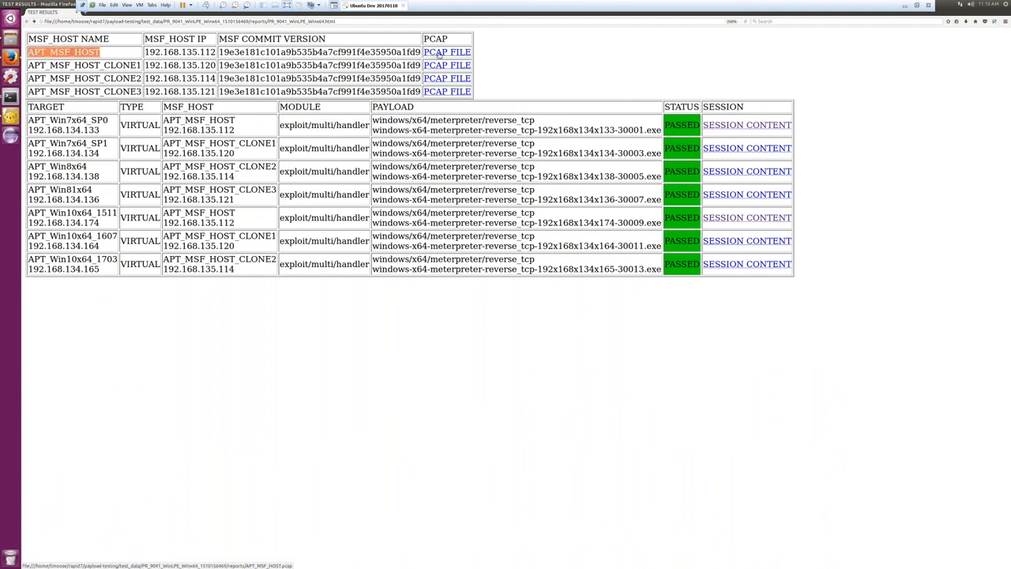
# Open the APT_MSF_HOST PCAP file link from the Firefox test report
pyautogui.click(448, 51)
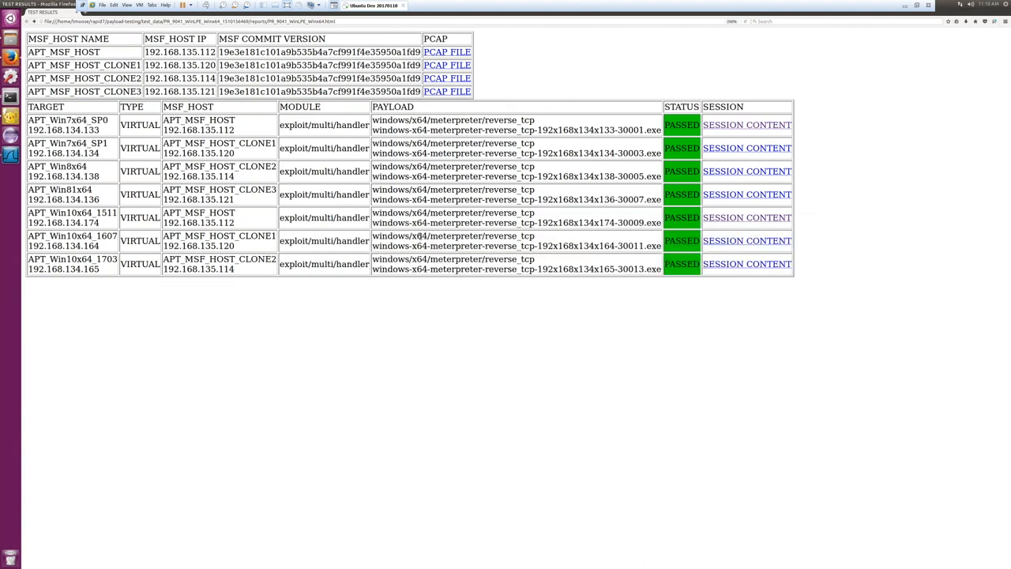
pyautogui.moveTo(430, 295)
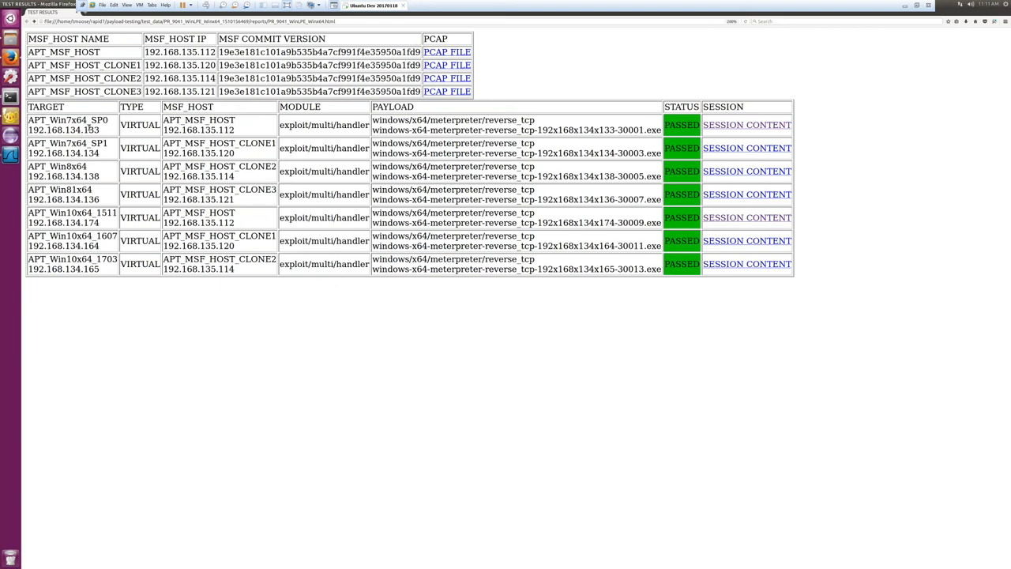
pyautogui.moveTo(117, 317)
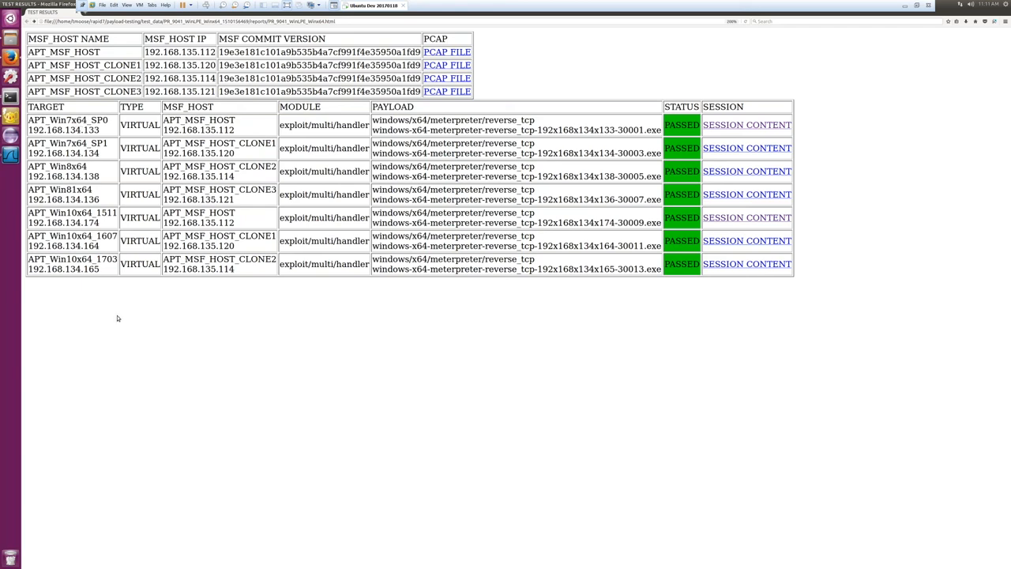
pyautogui.moveTo(351, 280)
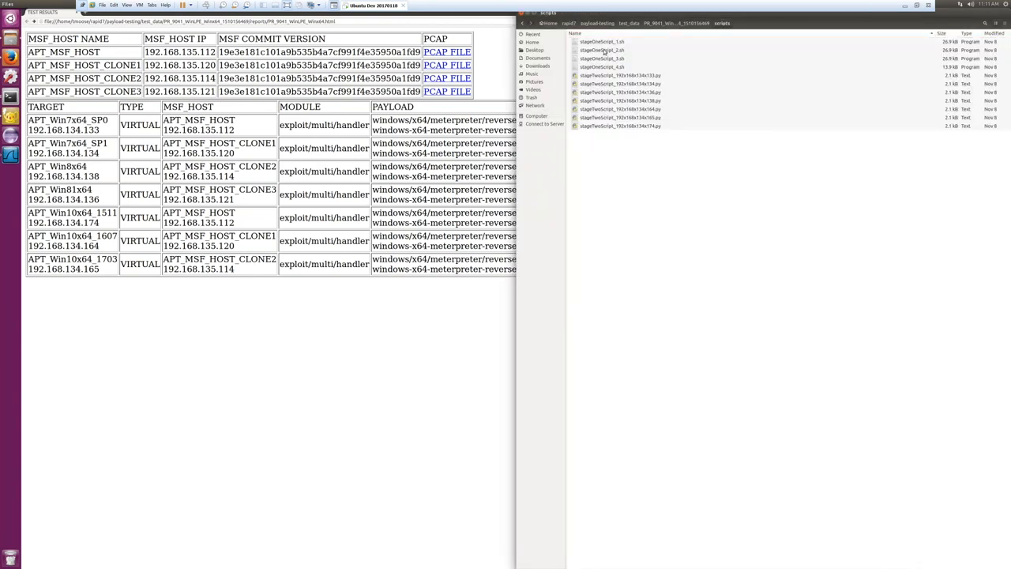
# Bring up the context menu for stageOneScript_1.sh in the scripts folder
pyautogui.rightClick(598, 40)
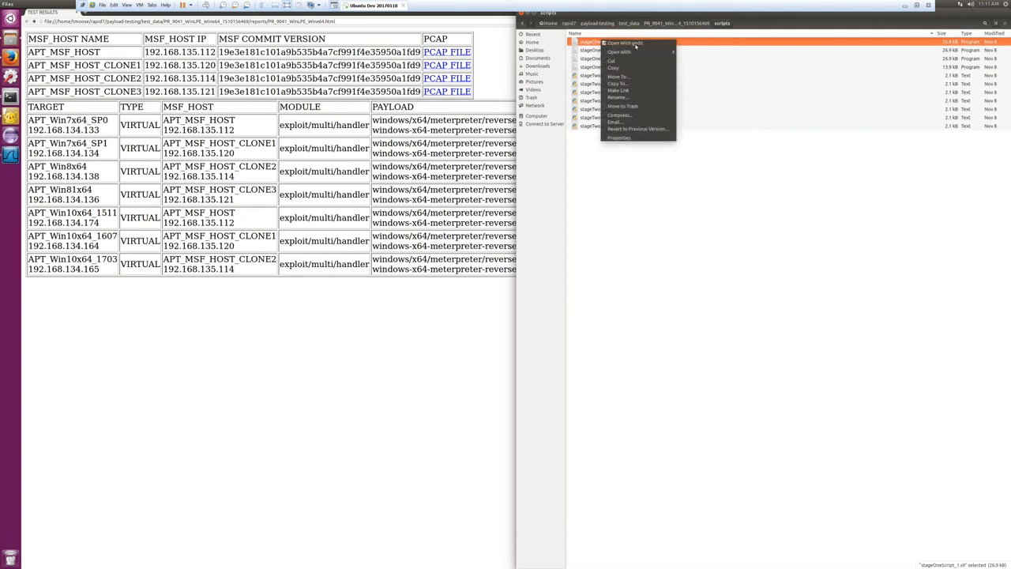
pyautogui.moveTo(628, 41)
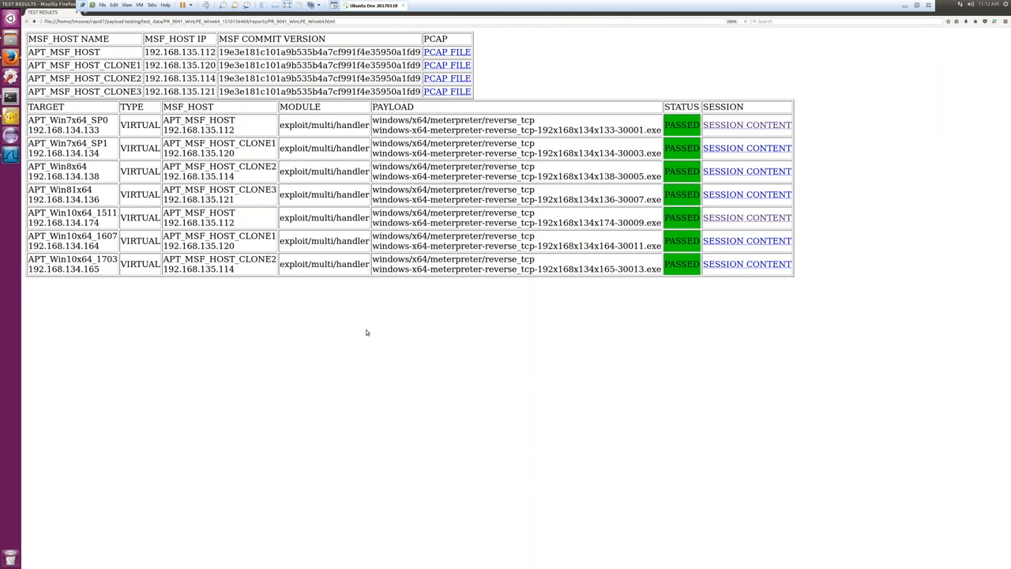
pyautogui.moveTo(11, 39)
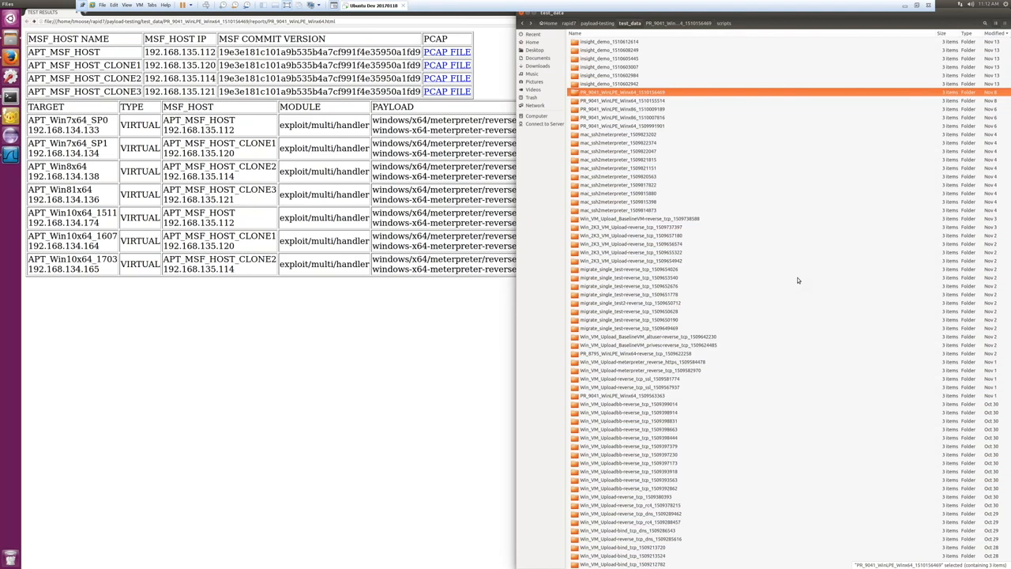
pyautogui.moveTo(805, 275)
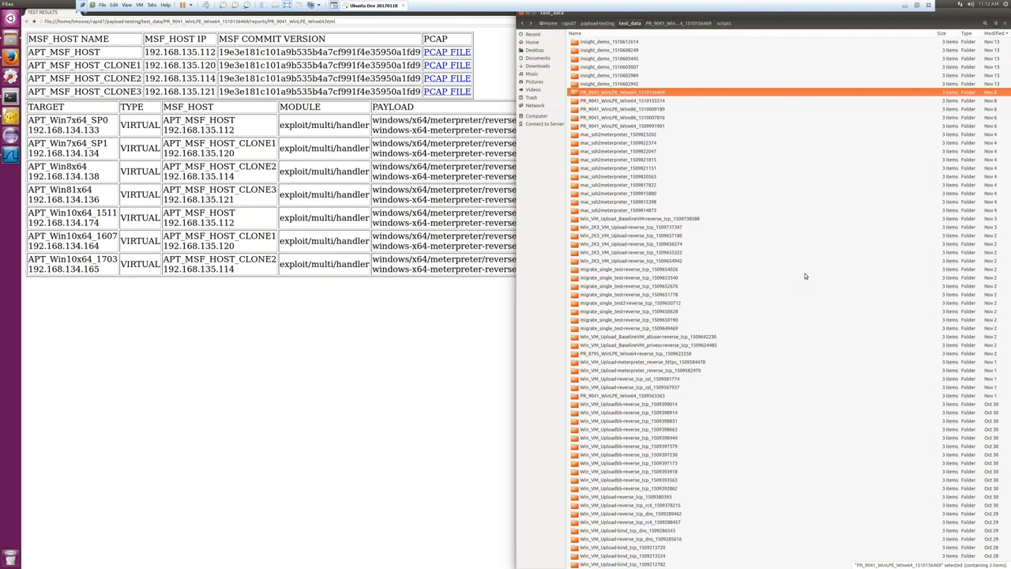
pyautogui.moveTo(624, 235)
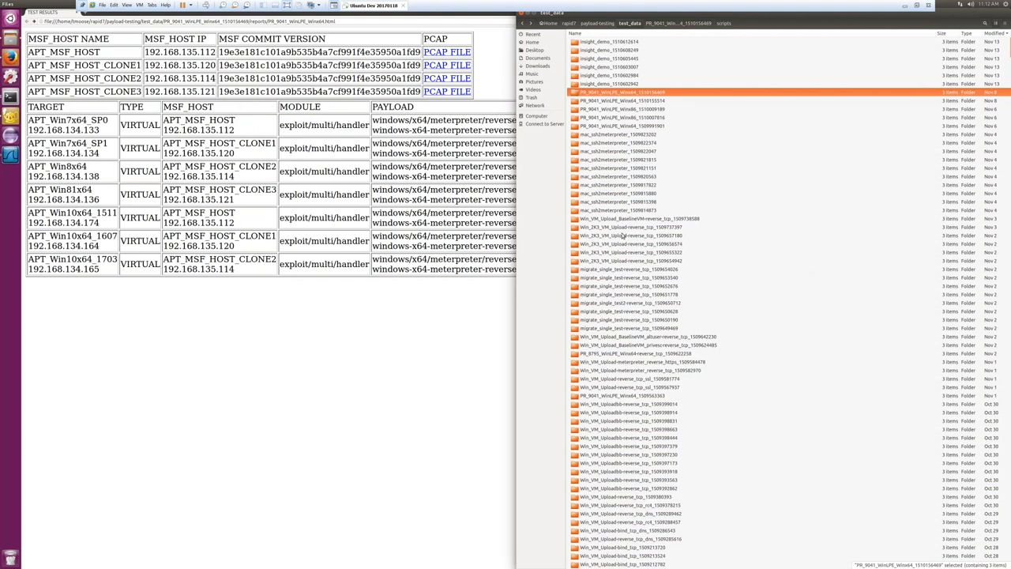
pyautogui.click(632, 228)
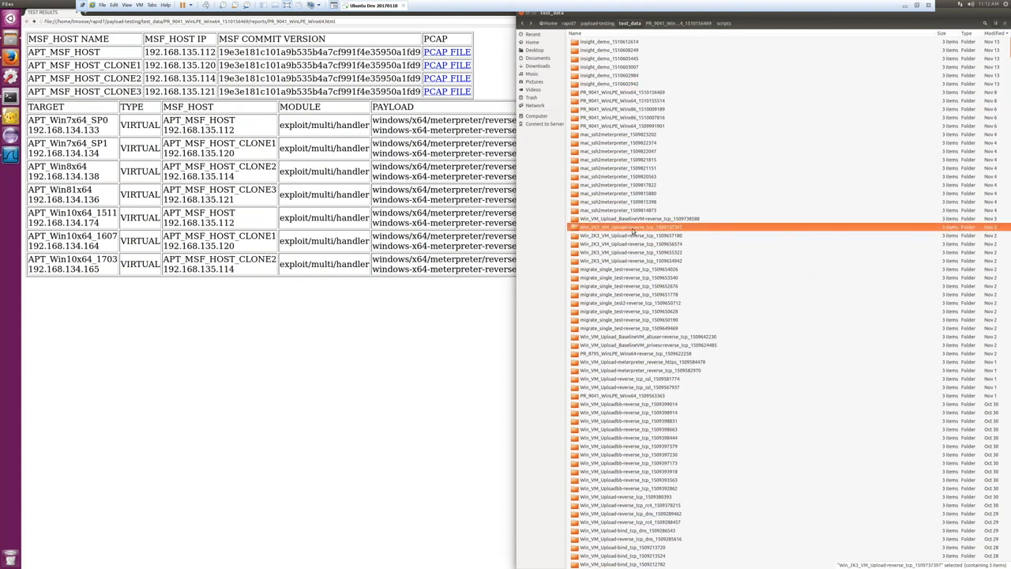
pyautogui.doubleClick(628, 226)
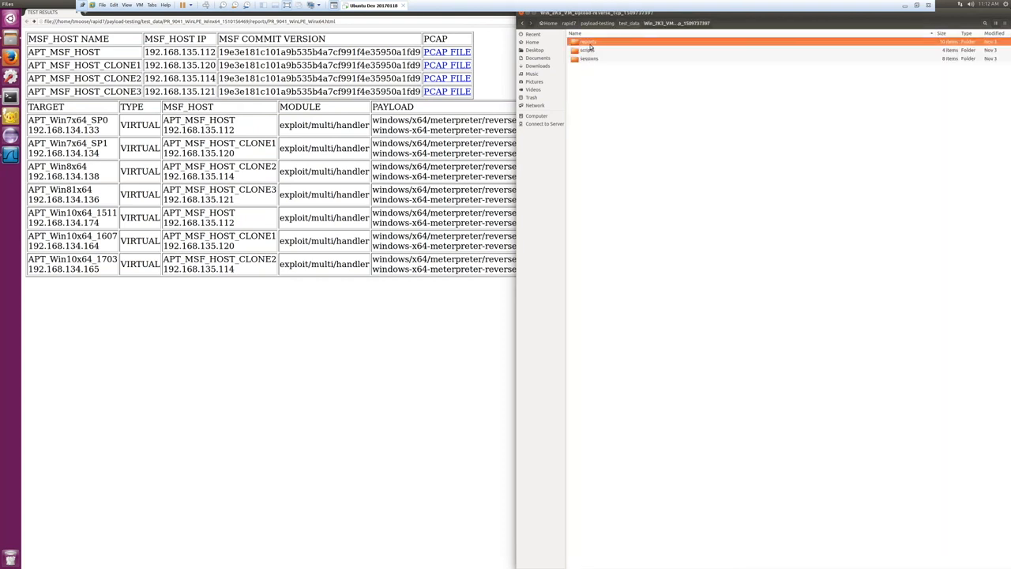